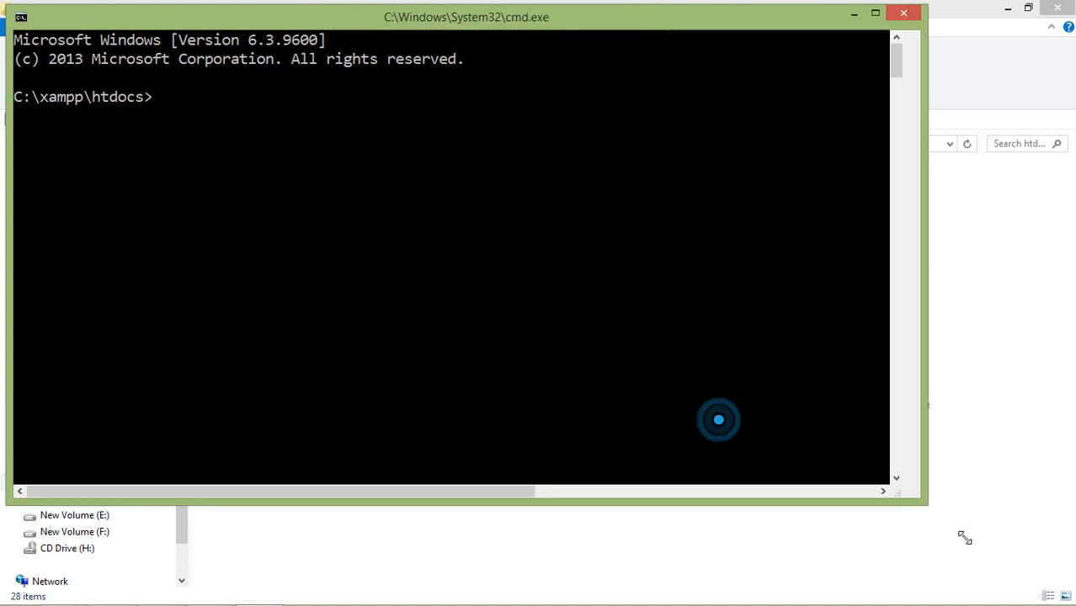
# Create a new Laravel project named voyager with composer create-project laravel/laravel
pyautogui.write('composer create-project laravel/laravel voy')
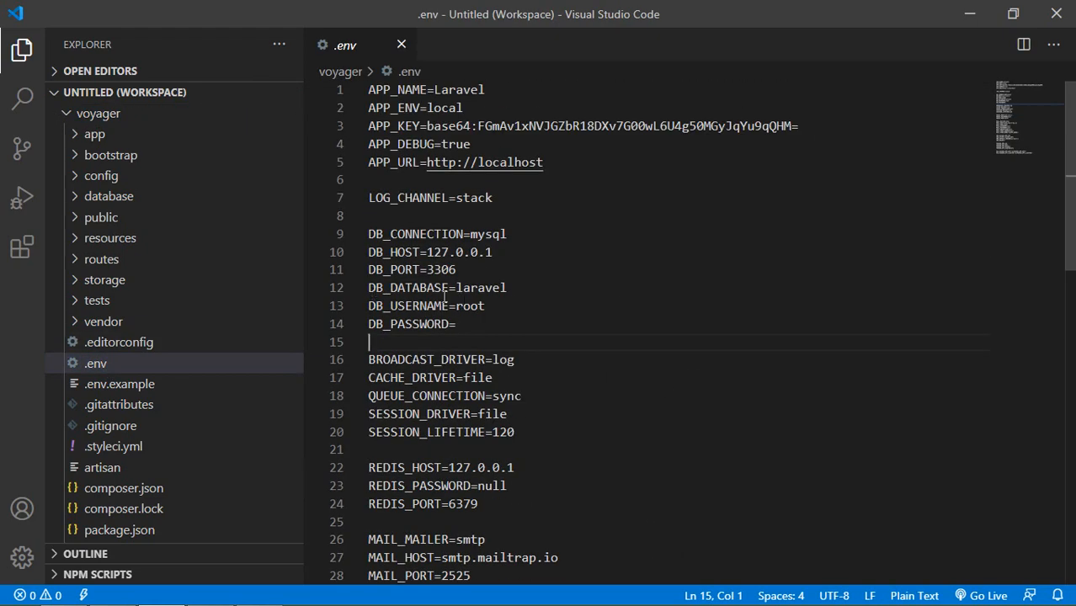
pyautogui.write('voyagerprodb')
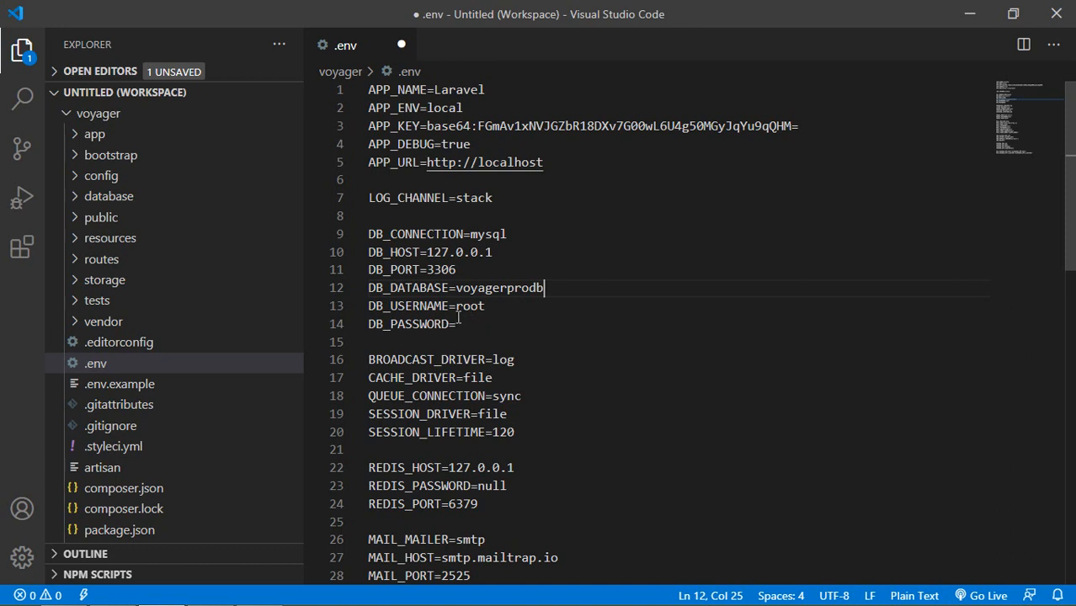
pyautogui.write(':8000')
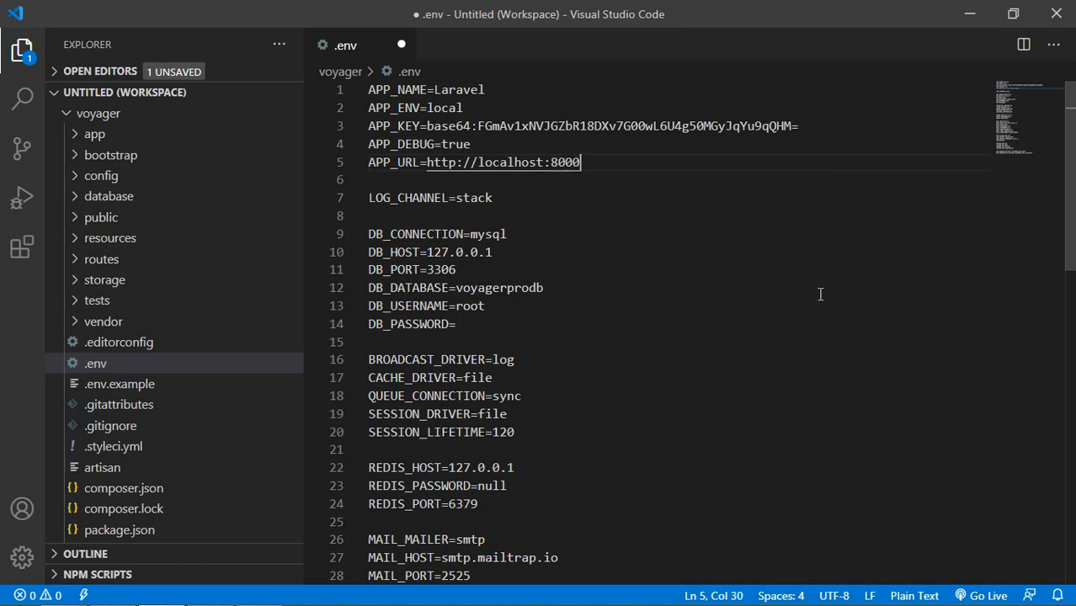
pyautogui.press('ctrl+s')
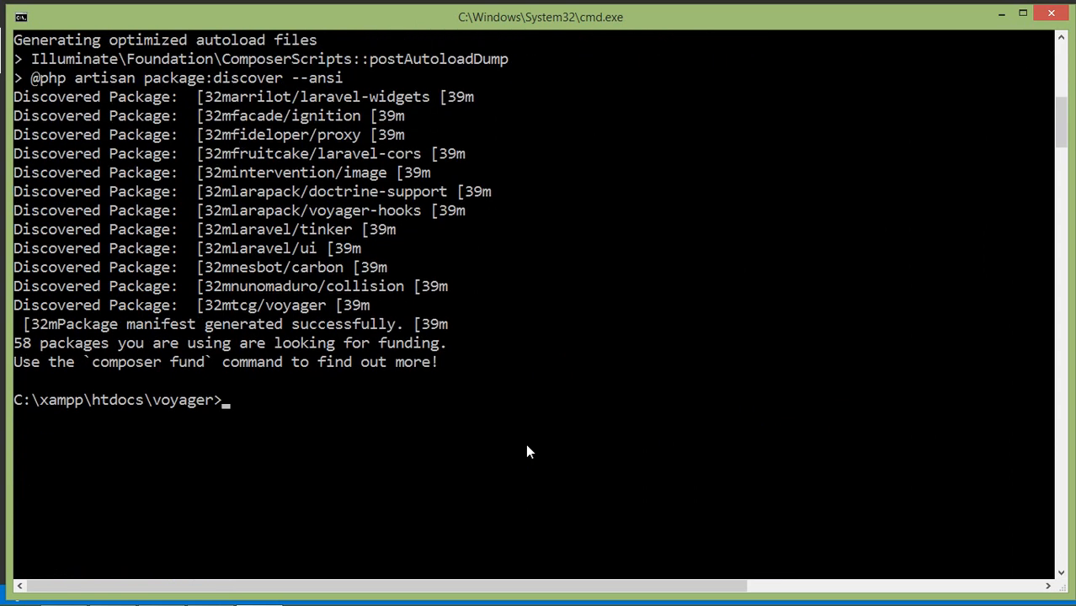
# Run php artisan voyager:install --with-dummy and let migrations and seeding complete
pyautogui.write('php artisan voyager:install --with-dummy')
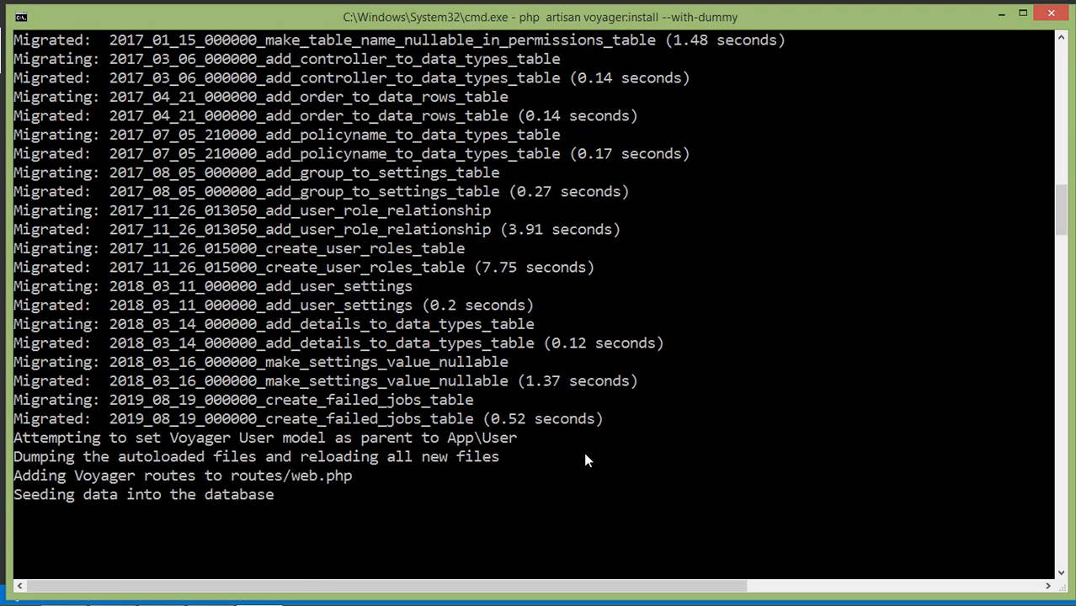
pyautogui.scroll(-3)
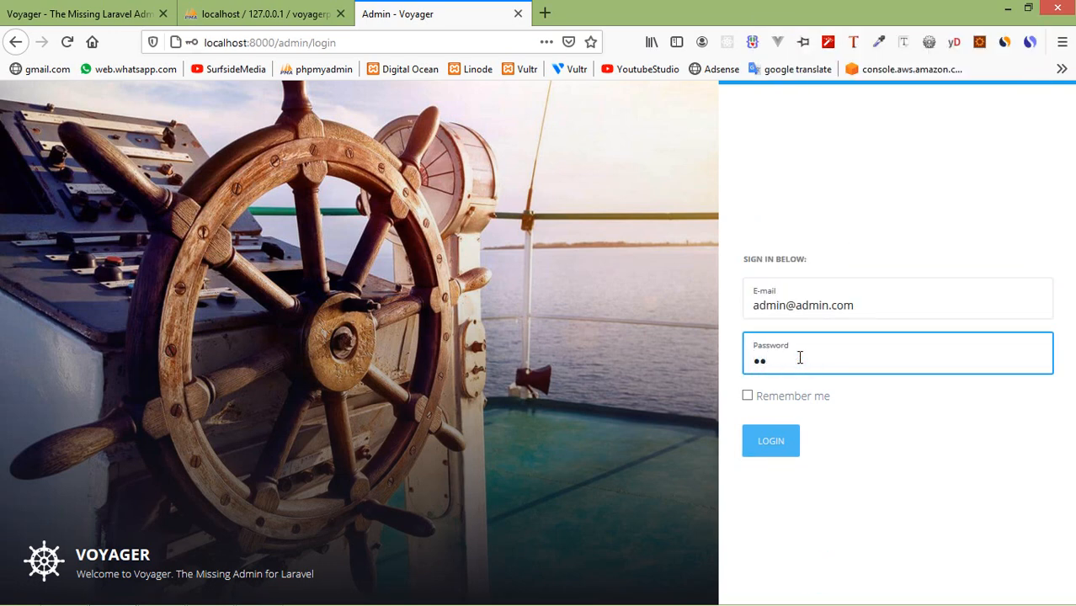
# Enter the admin email and password on the Voyager login page at localhost:8000/admin
pyautogui.click(770, 442)
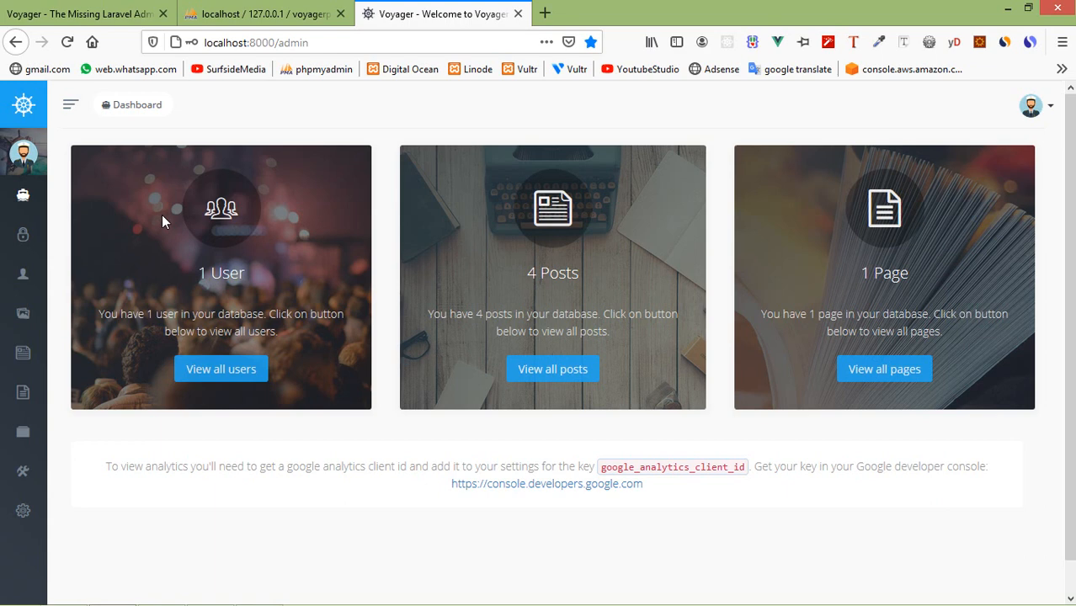